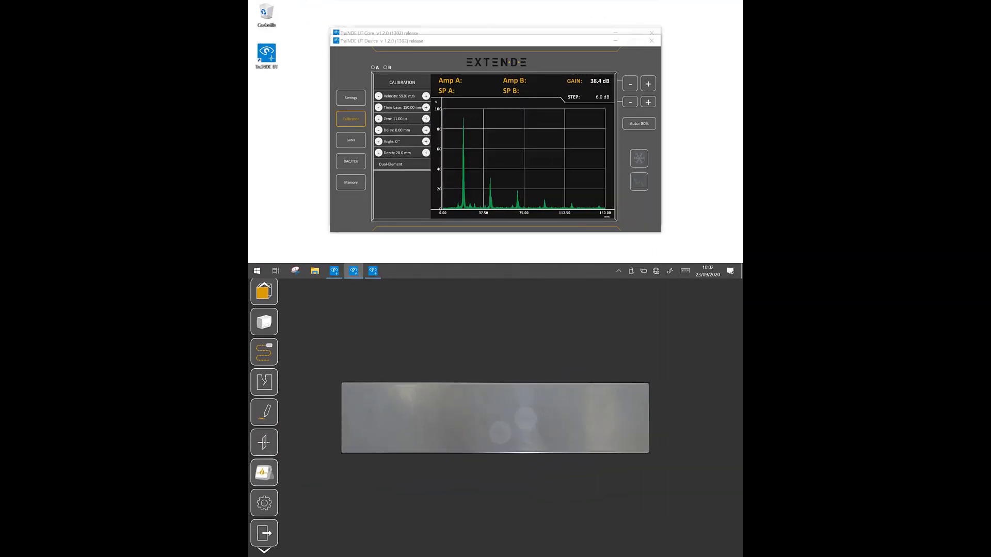
- Open the Section view panel listing the connected EXTENDE devices via the sidebar UT device tool
{"action": "left_click", "coordinate": [263, 469]}
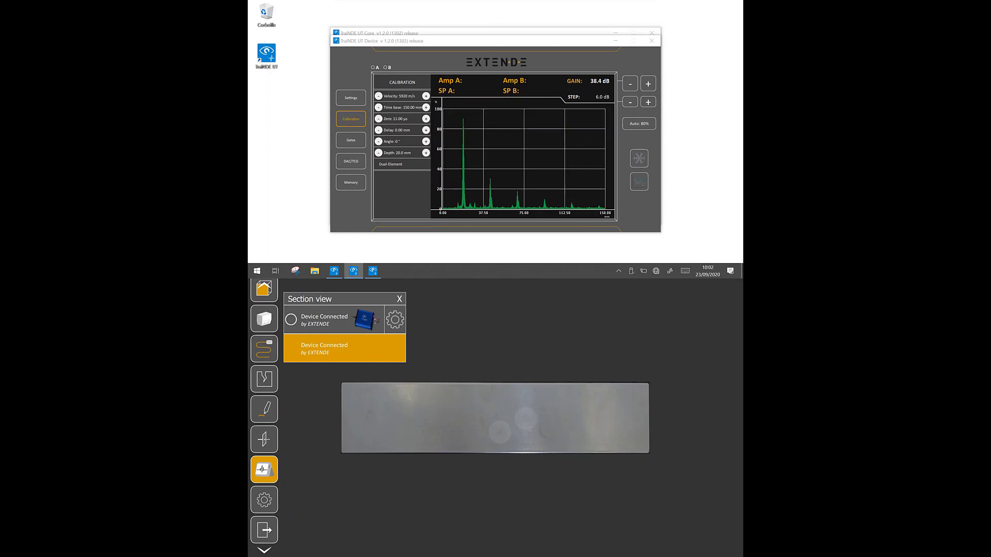